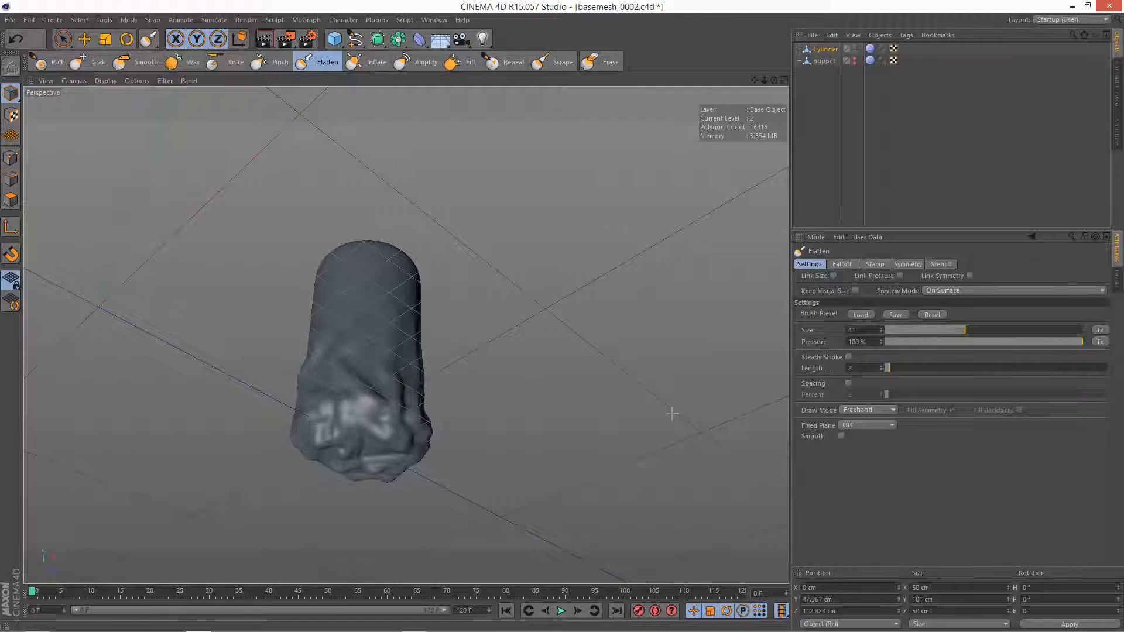
mouse_move(385, 90)
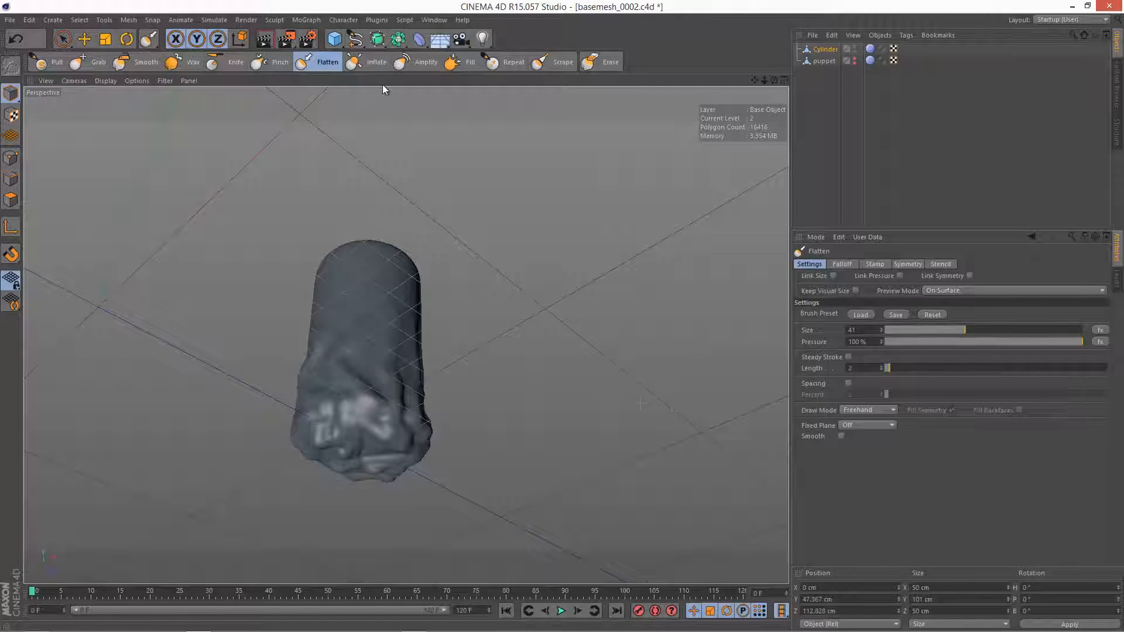
Step: Brush Flatten strokes over the lumpy bottom and lower edge of the cylinder
left_click(306, 19)
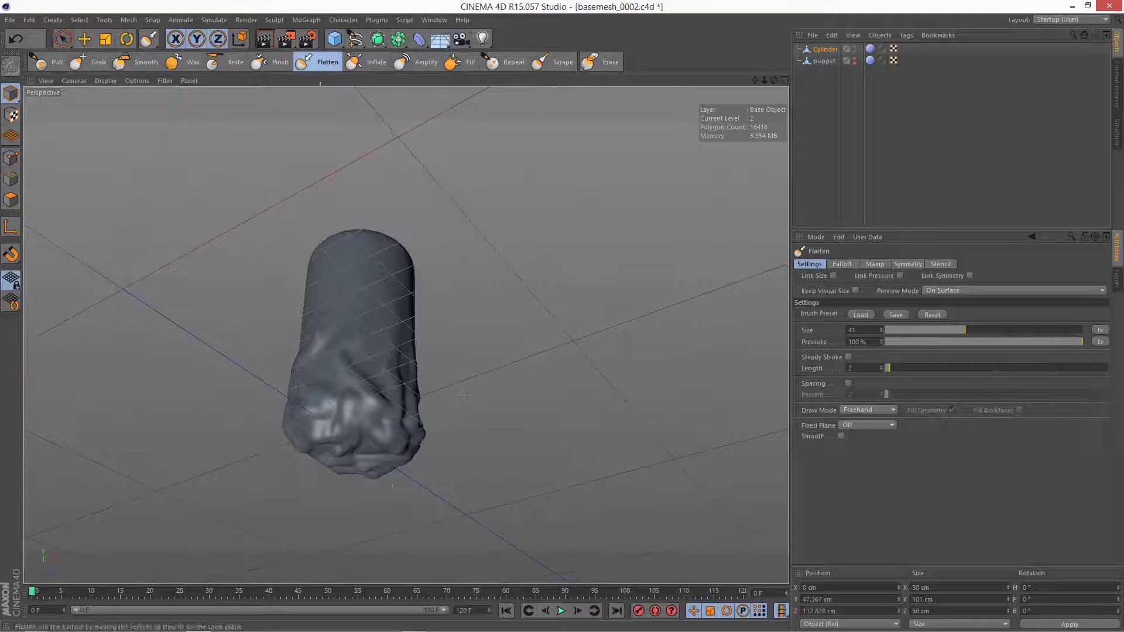
left_click_drag(358, 445, 370, 419)
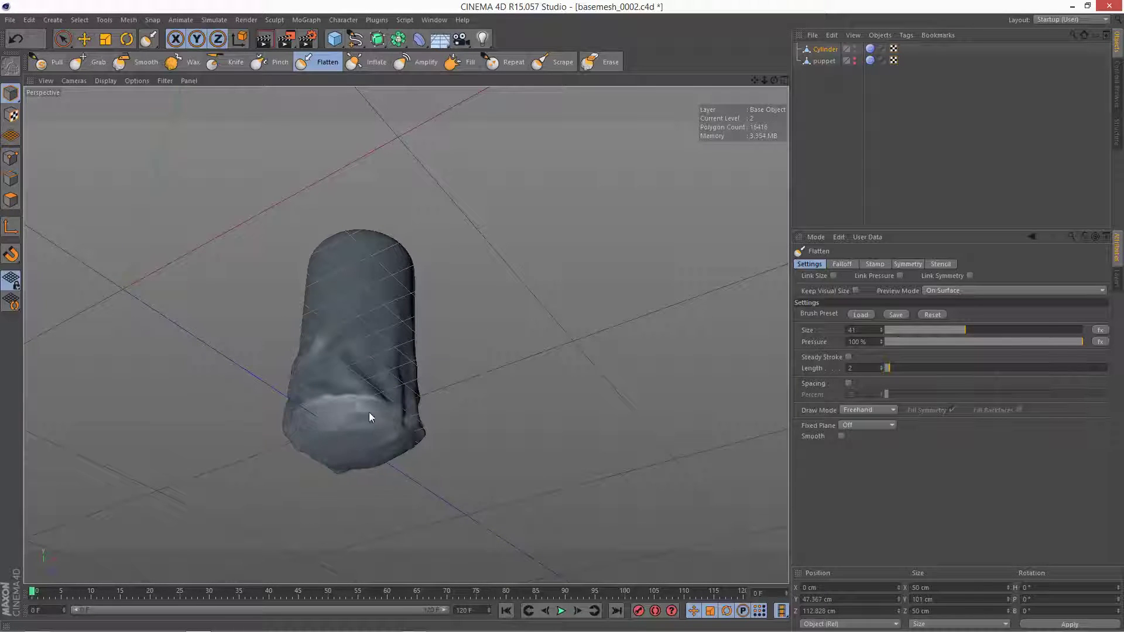
left_click_drag(371, 418, 367, 428)
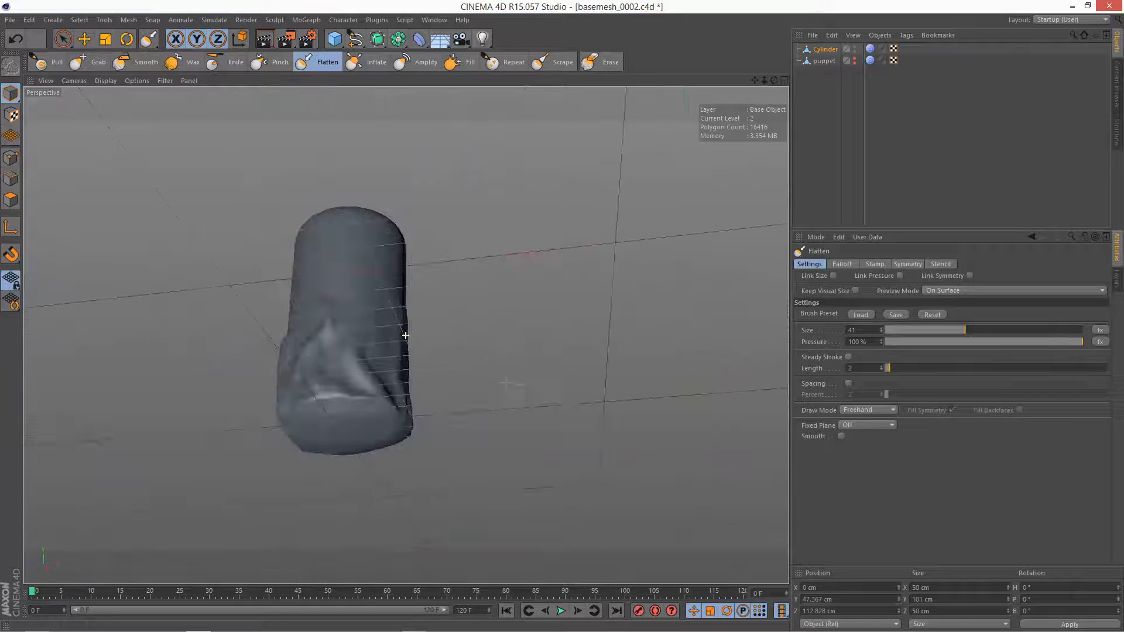
left_click_drag(405, 335, 362, 447)
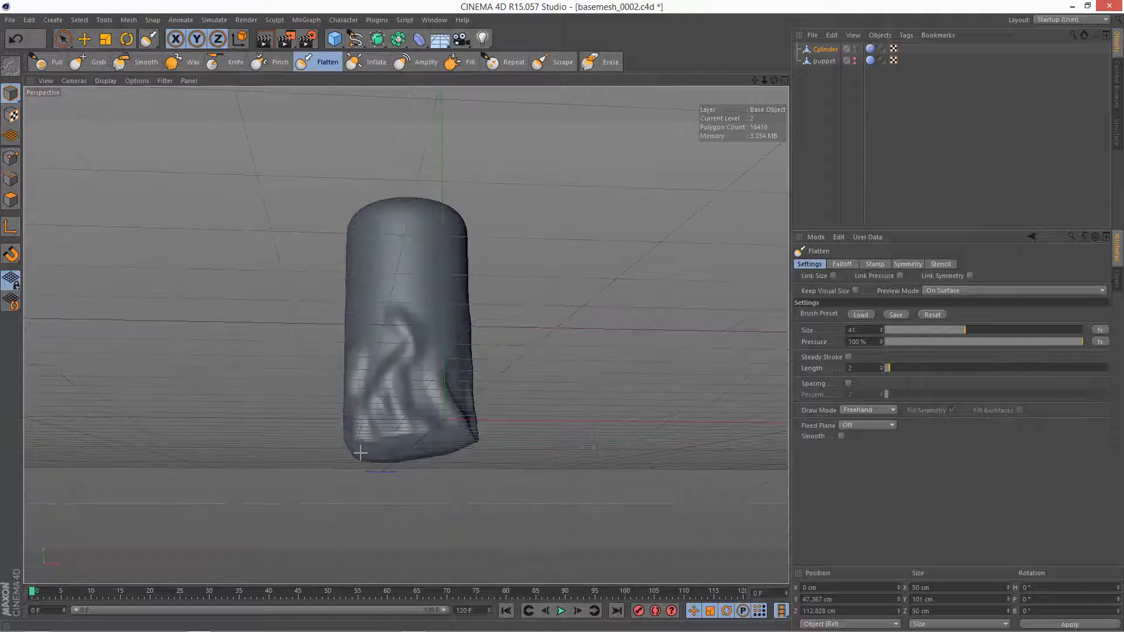
left_click_drag(359, 451, 397, 428)
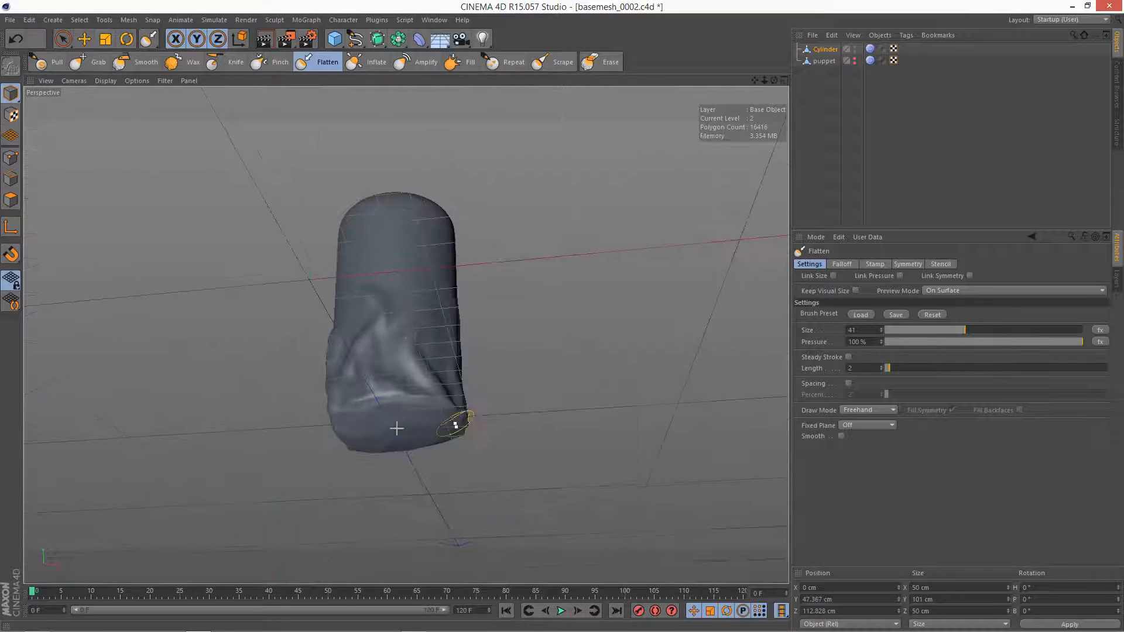
left_click_drag(394, 428, 405, 335)
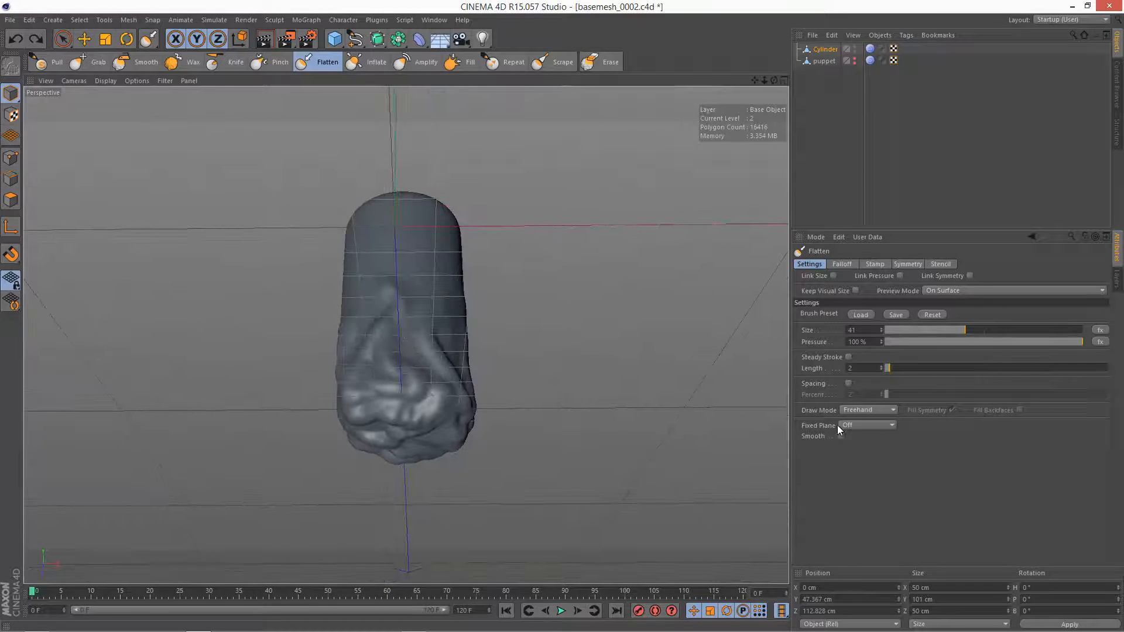
Step: Set the Flatten brush's Fixed Plane to Workplane and press the cylinder base flat
left_click(867, 425)
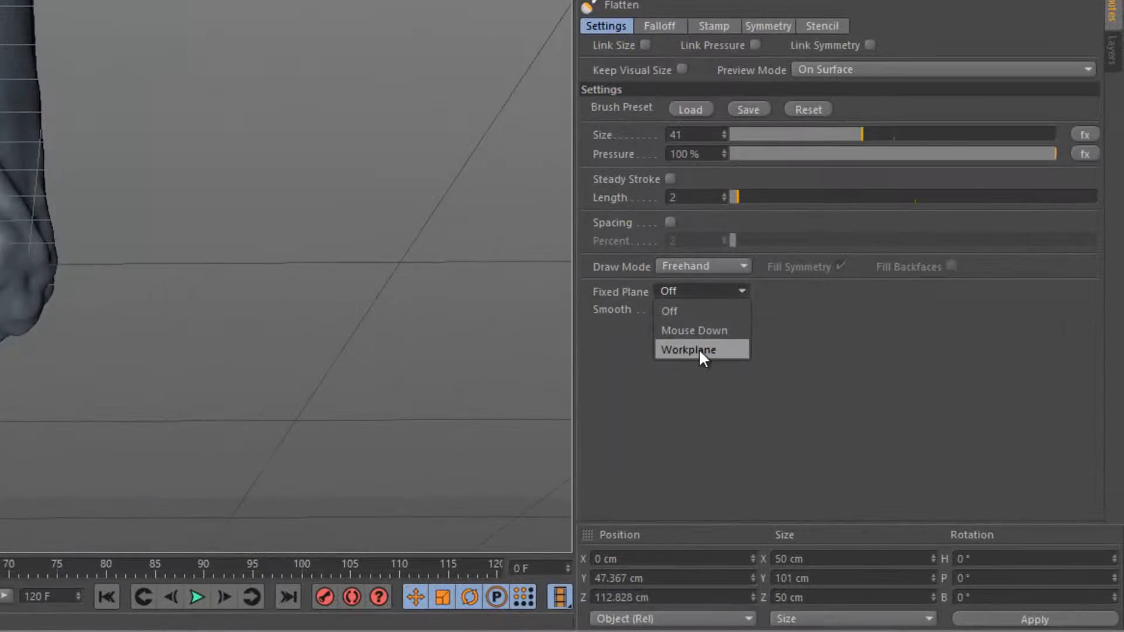
left_click(689, 350)
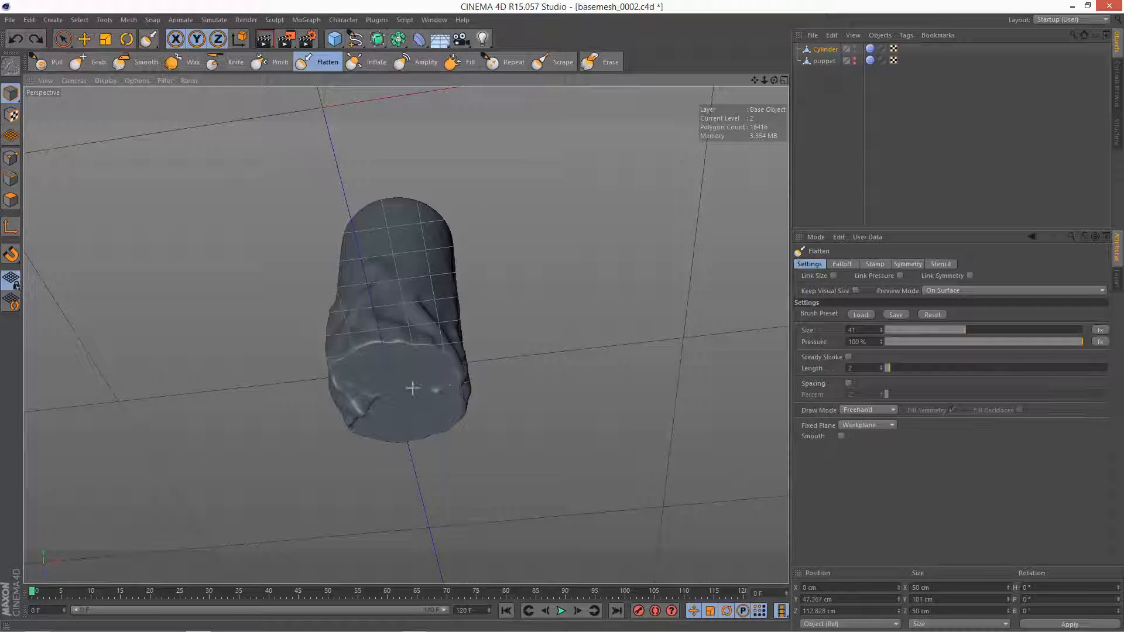
left_click_drag(412, 389, 405, 336)
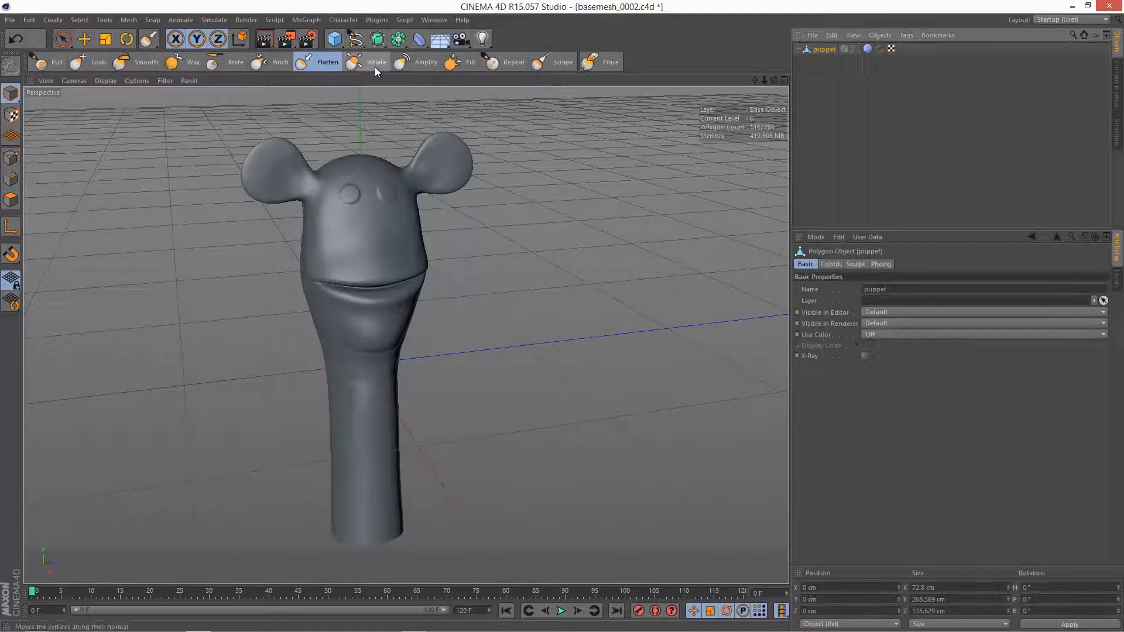
Step: Inflate the puppet's eye bumps, then switch to the Amplify brush
left_click(376, 62)
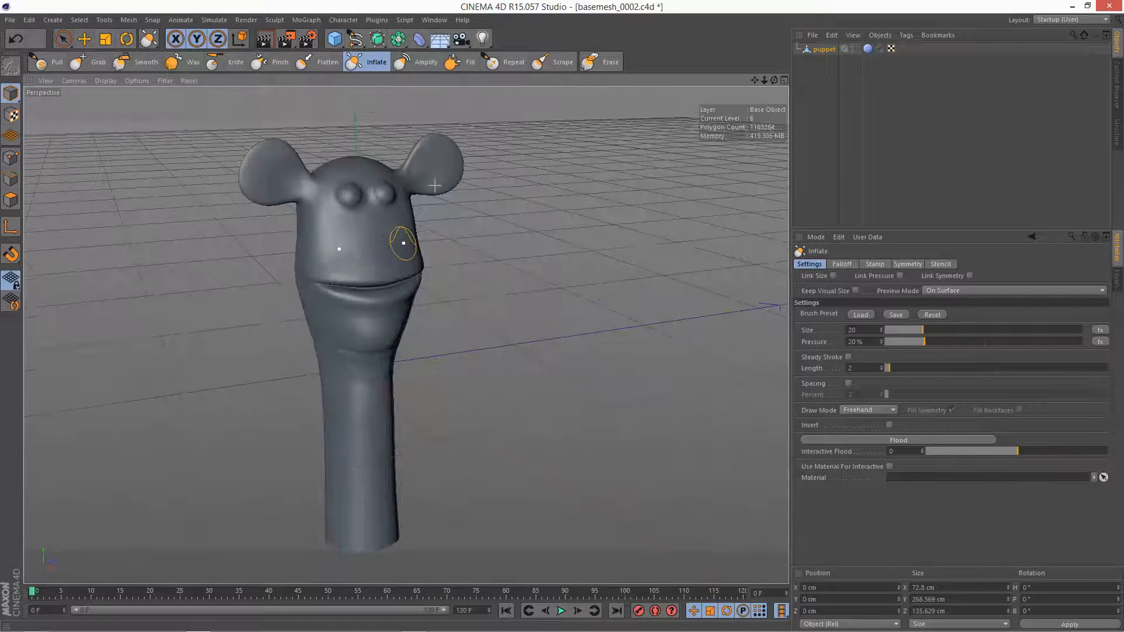
left_click(425, 62)
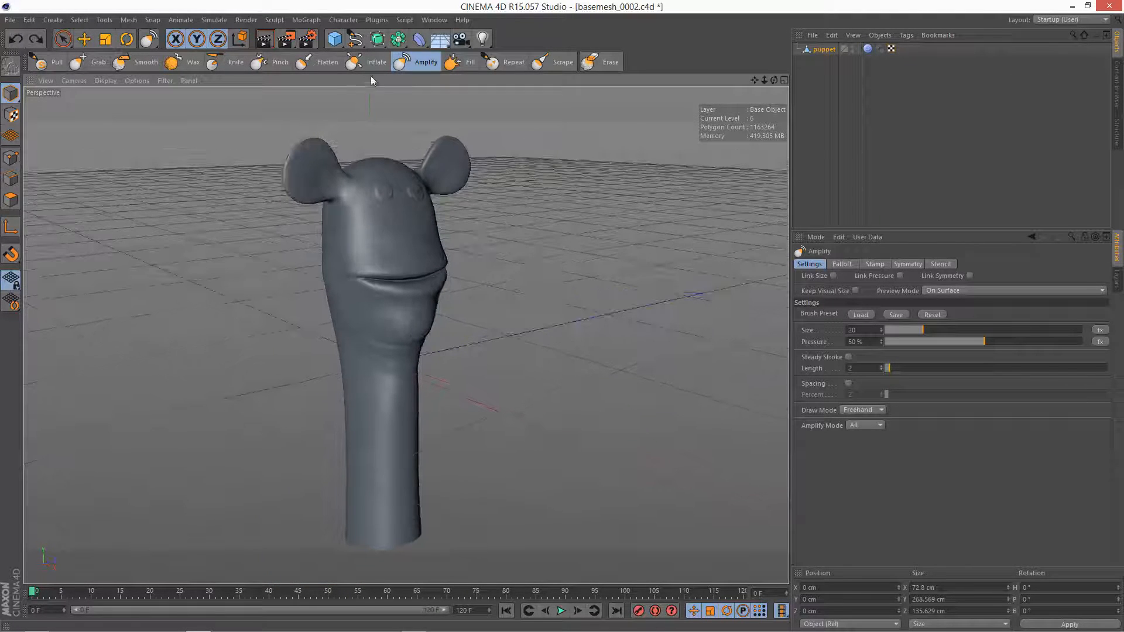
left_click(375, 62)
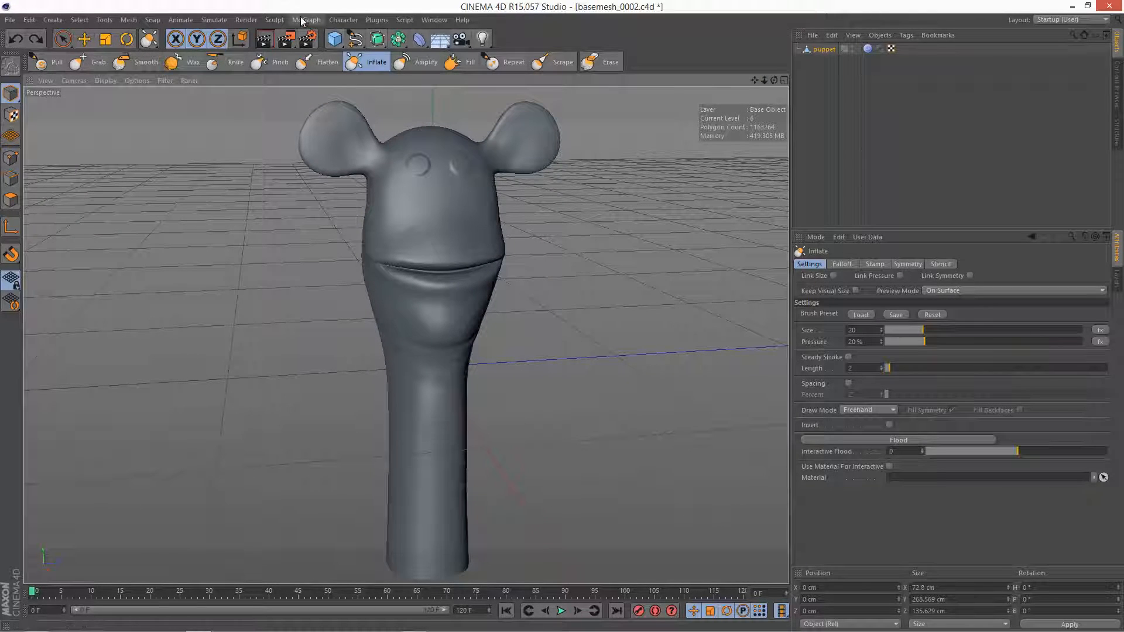
Step: Paint a mask over the puppet's nose, then return to the Inflate brush
left_click(274, 19)
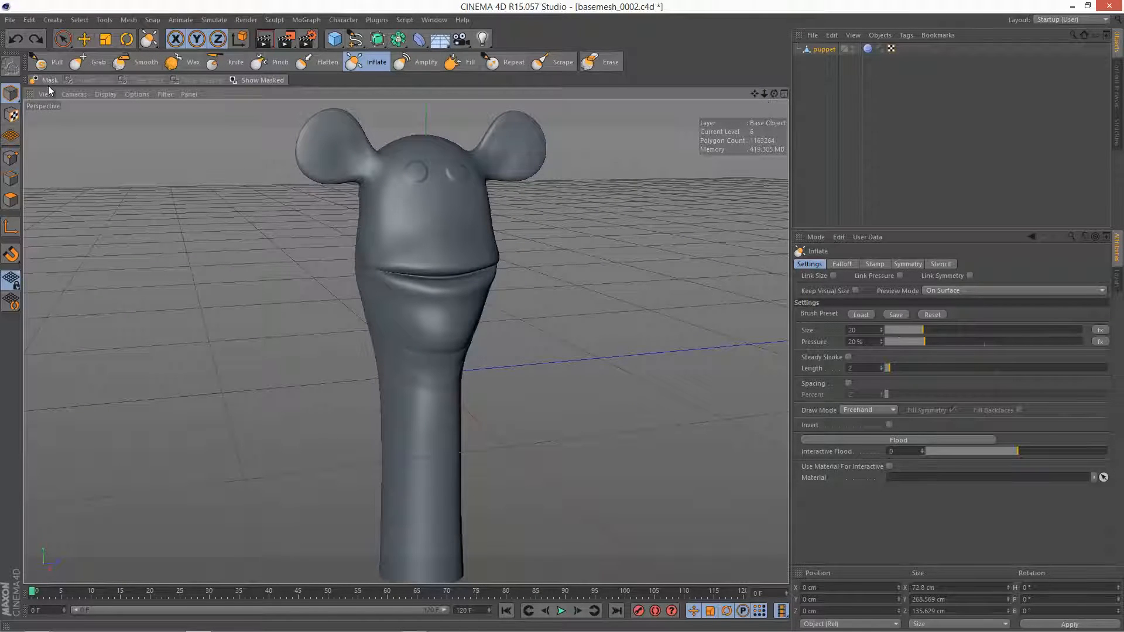
left_click(45, 80)
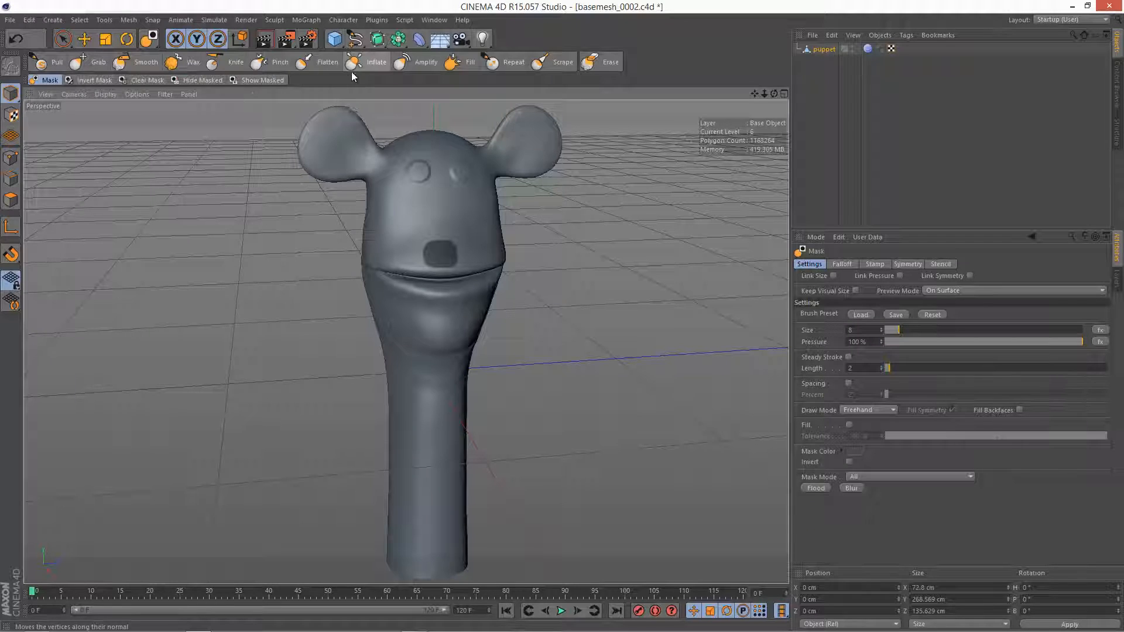
left_click(368, 62)
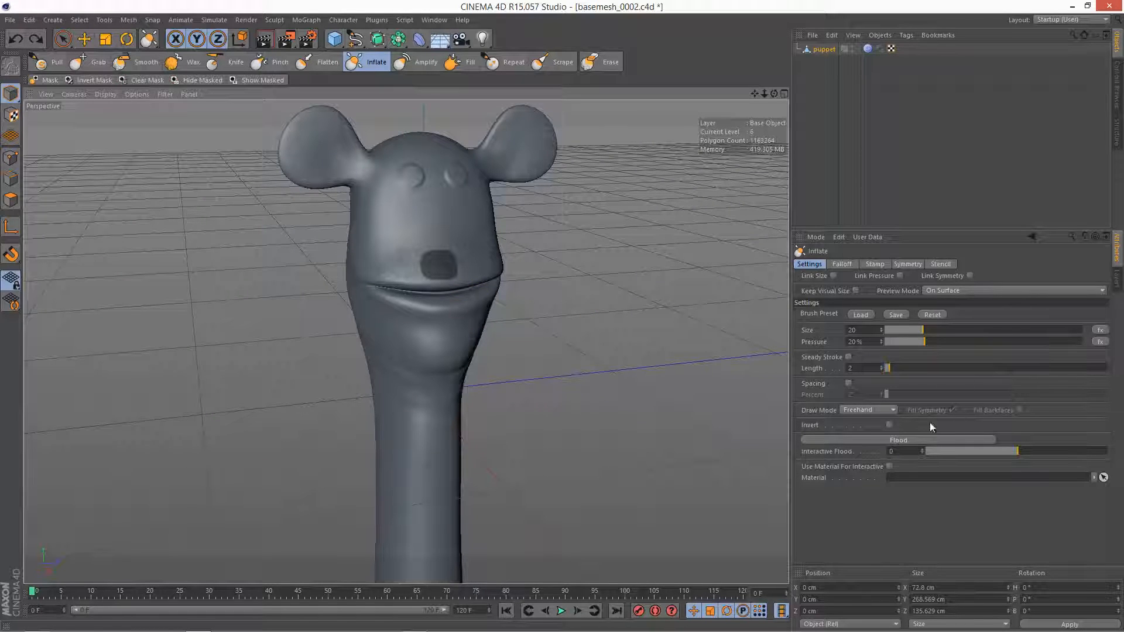
mouse_move(50, 80)
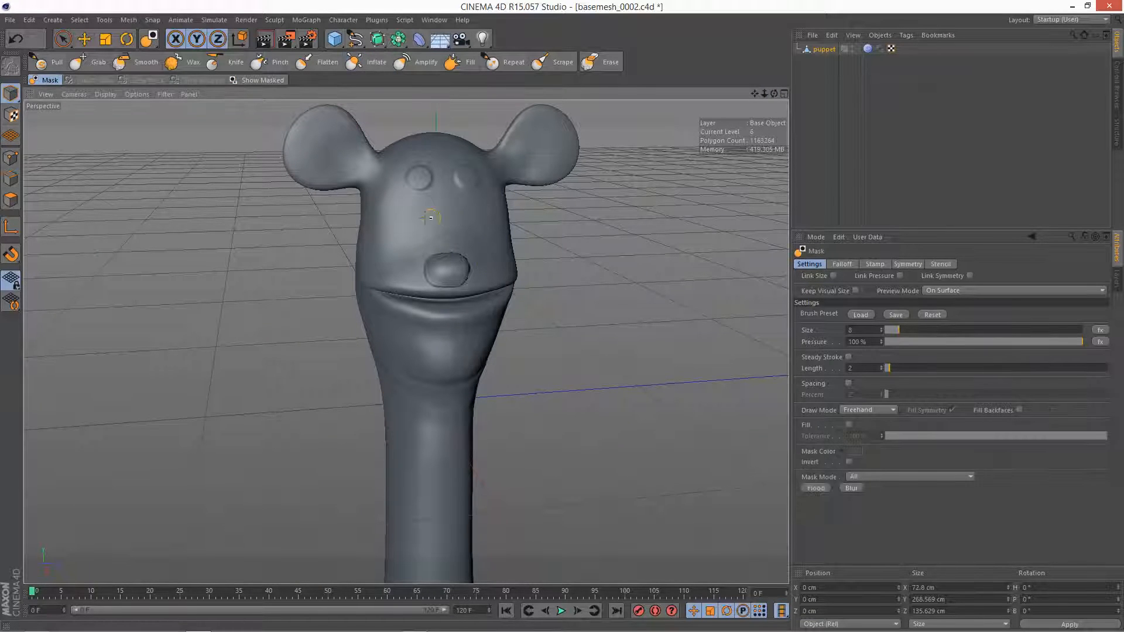
Step: Paint a mask over the first of the puppet's eyes
left_click_drag(430, 211, 420, 229)
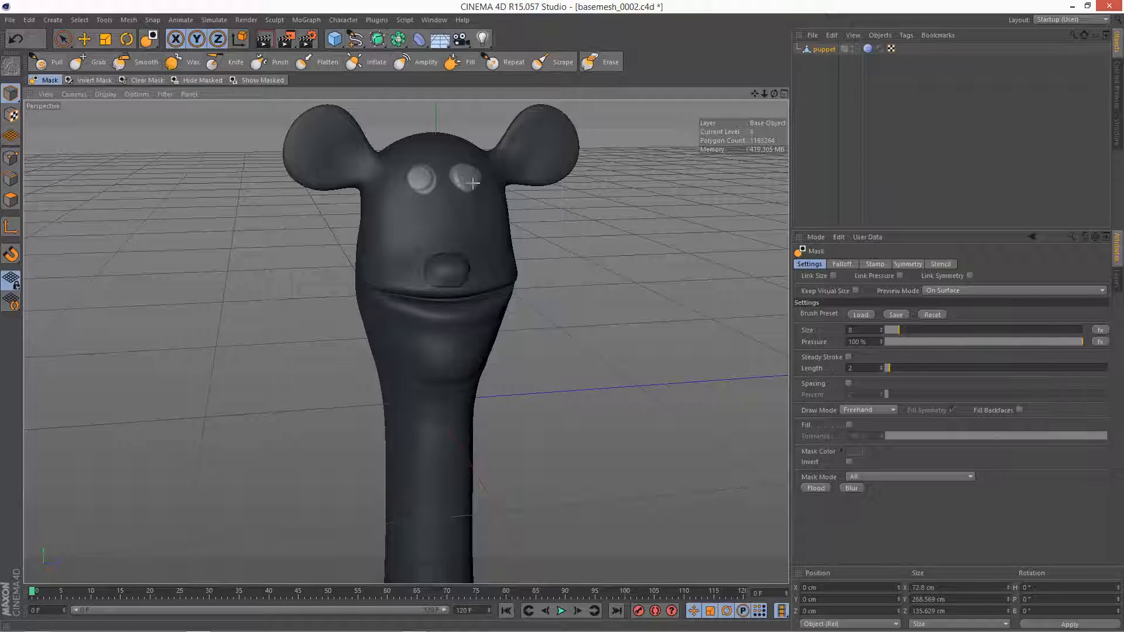
Step: Mask the second eye, then Flood-inflate the unmasked eyes and check from the side
left_click_drag(473, 184, 465, 178)
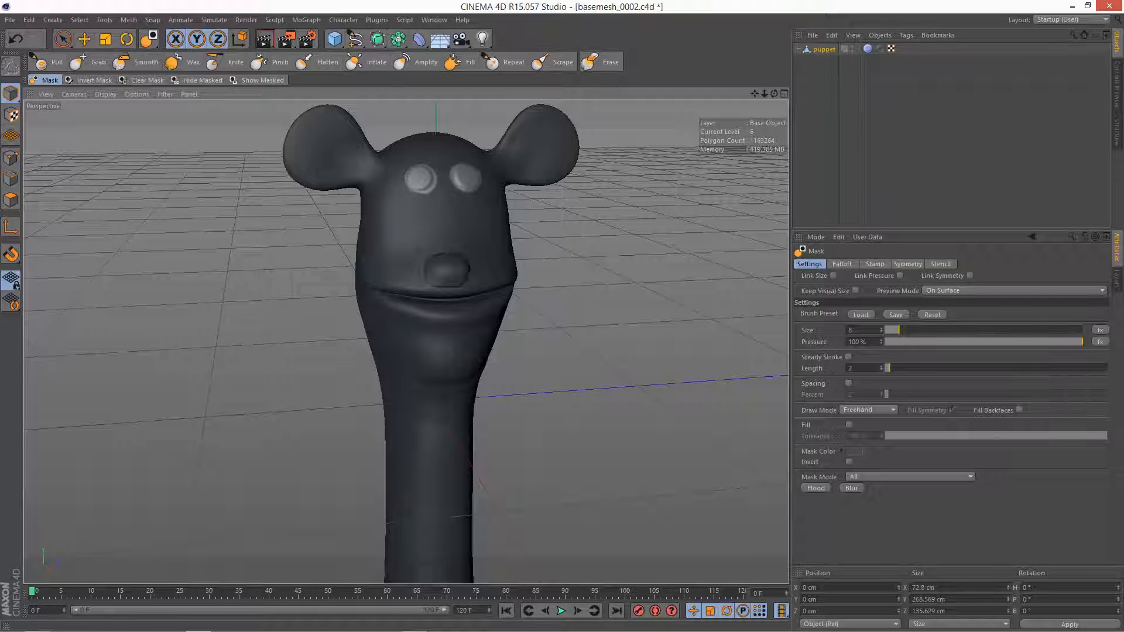
left_click(376, 62)
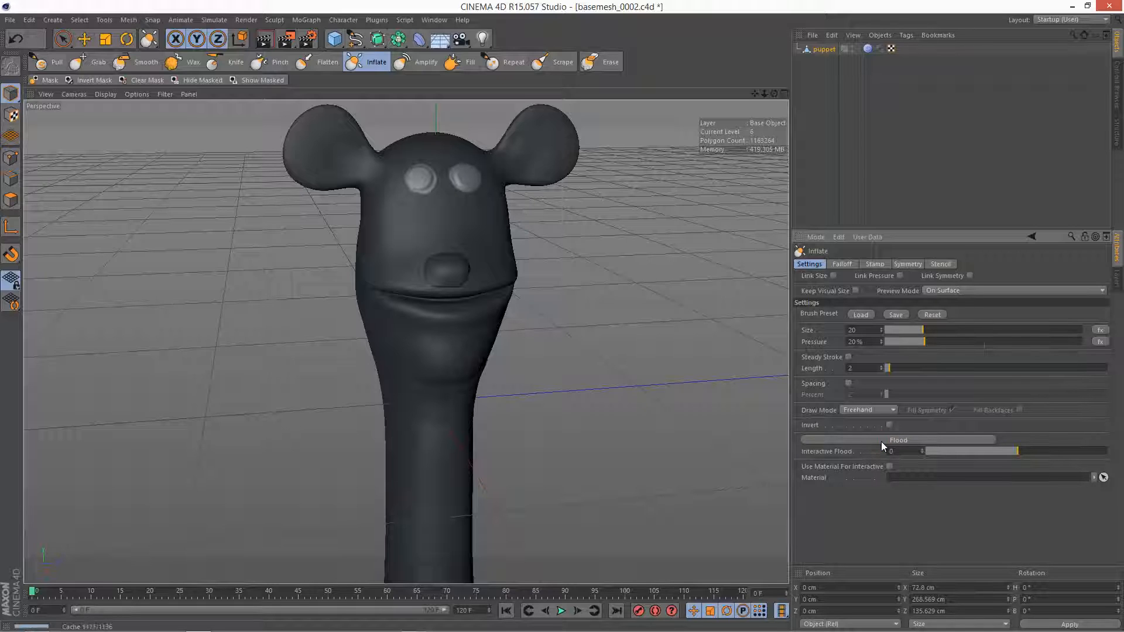
left_click(882, 441)
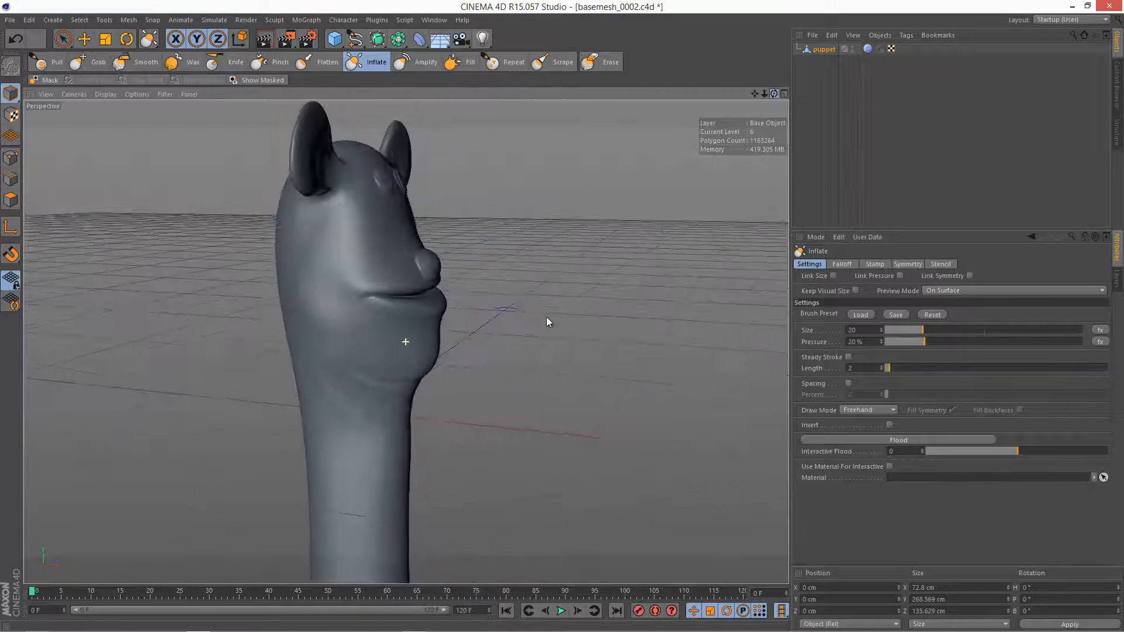
left_click_drag(549, 322, 563, 321)
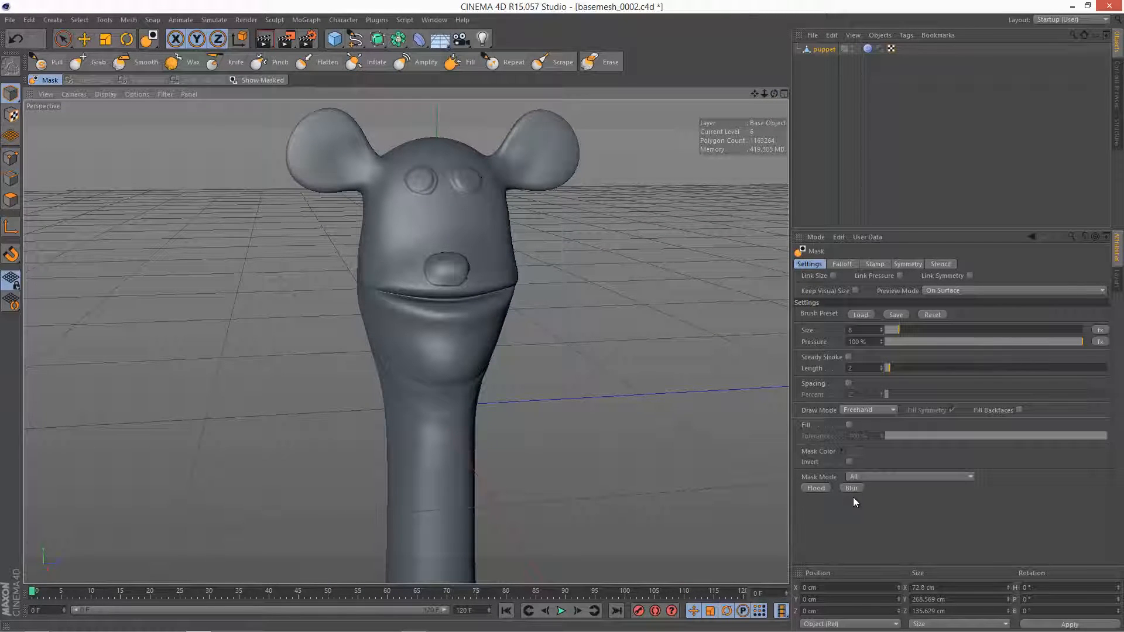
Step: Paint a small round mask dab on the forehead just above the nose
left_click(426, 231)
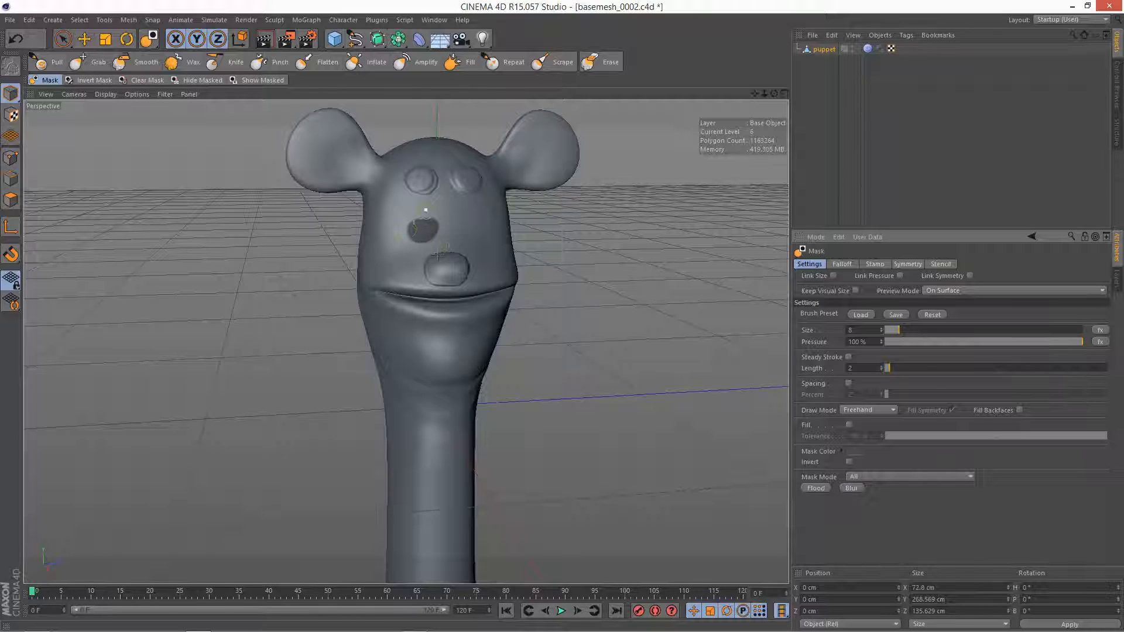
left_click(852, 488)
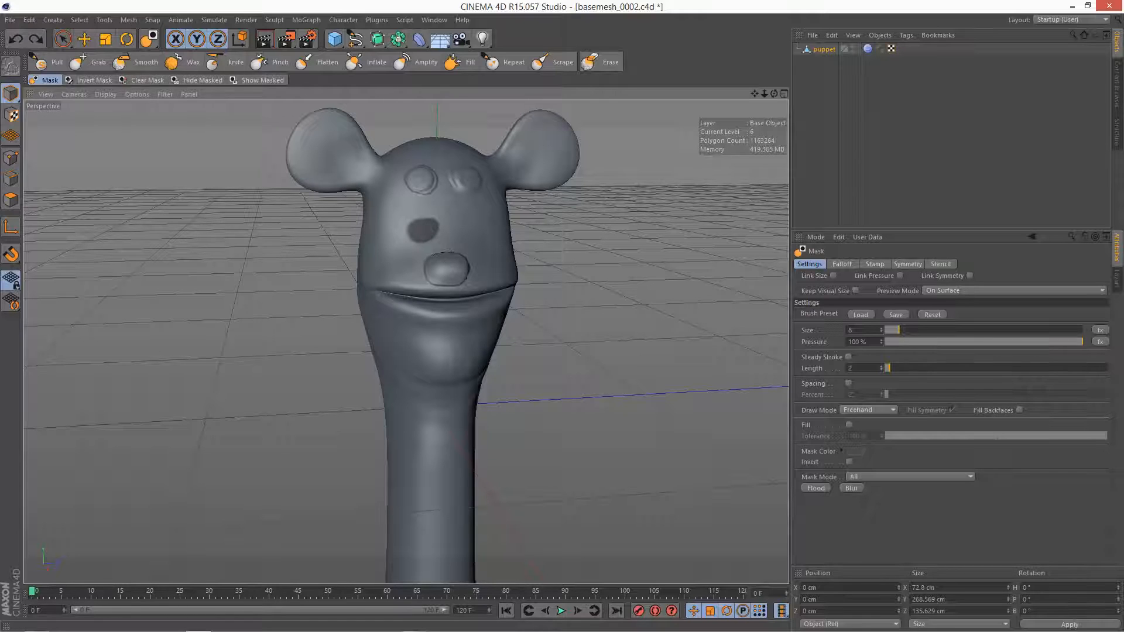
Step: Apply Clear Mask to the spot above the nose and orbit around the head
left_click(202, 80)
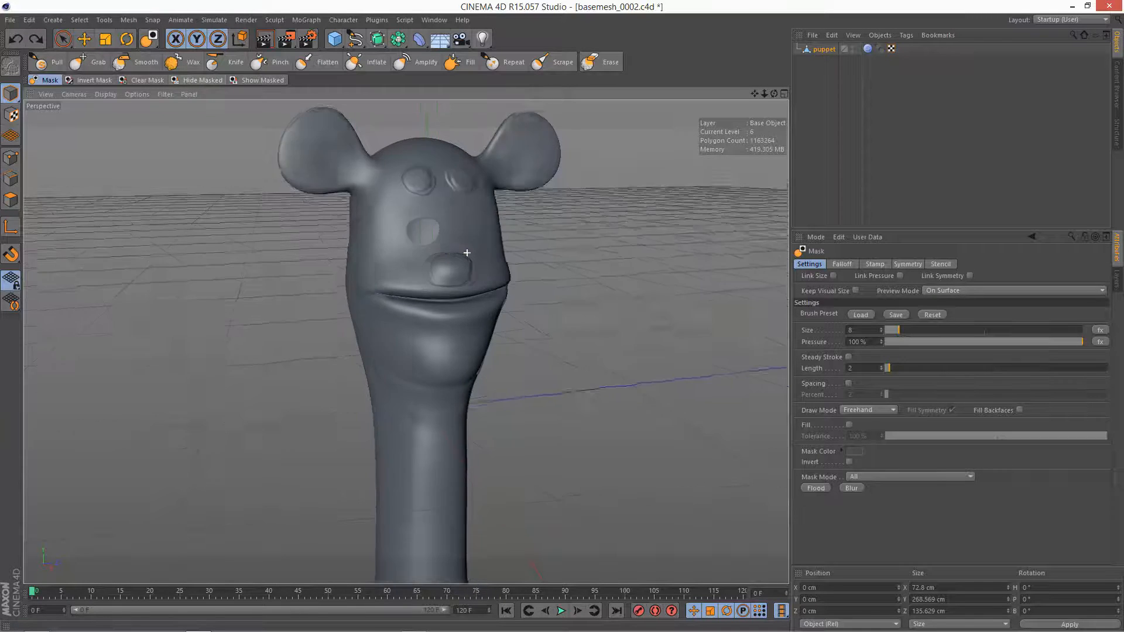
left_click_drag(467, 252, 460, 271)
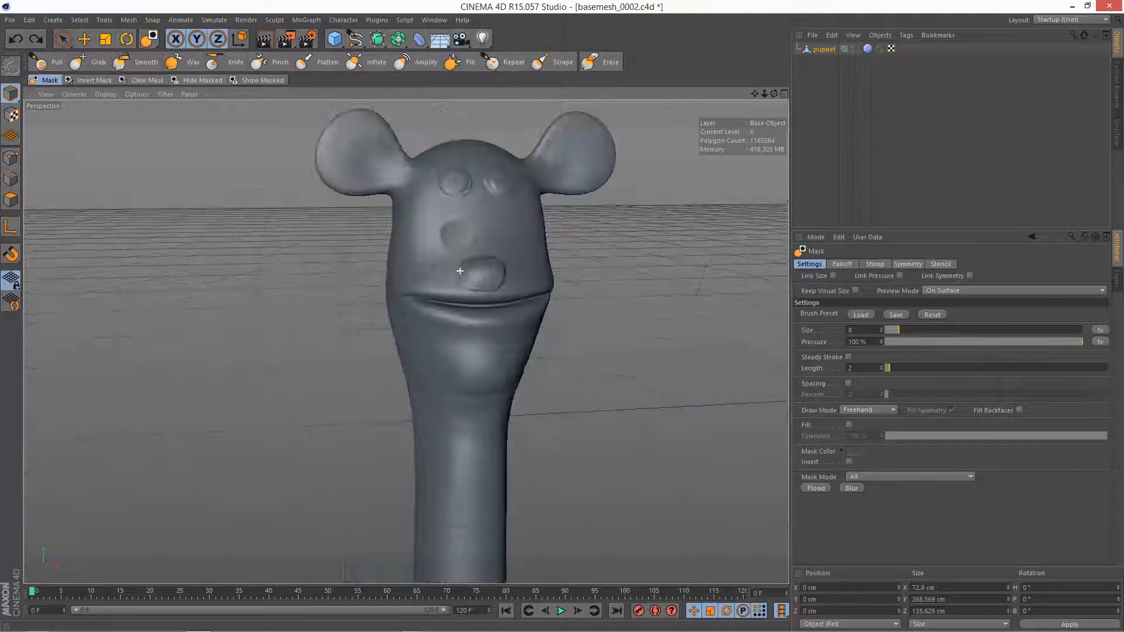